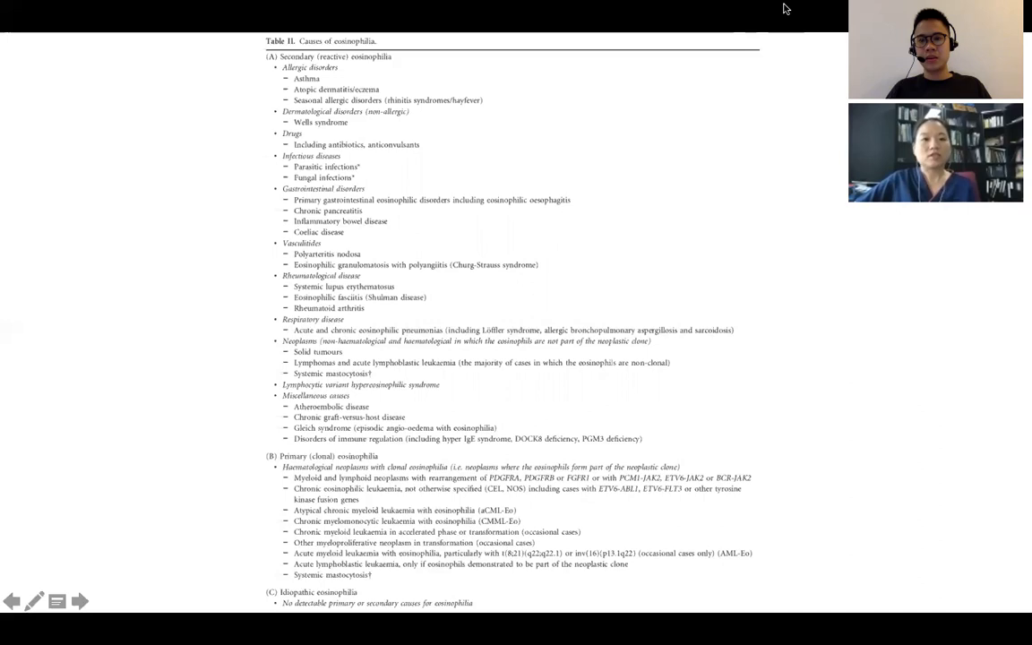
pyautogui.moveTo(976, 463)
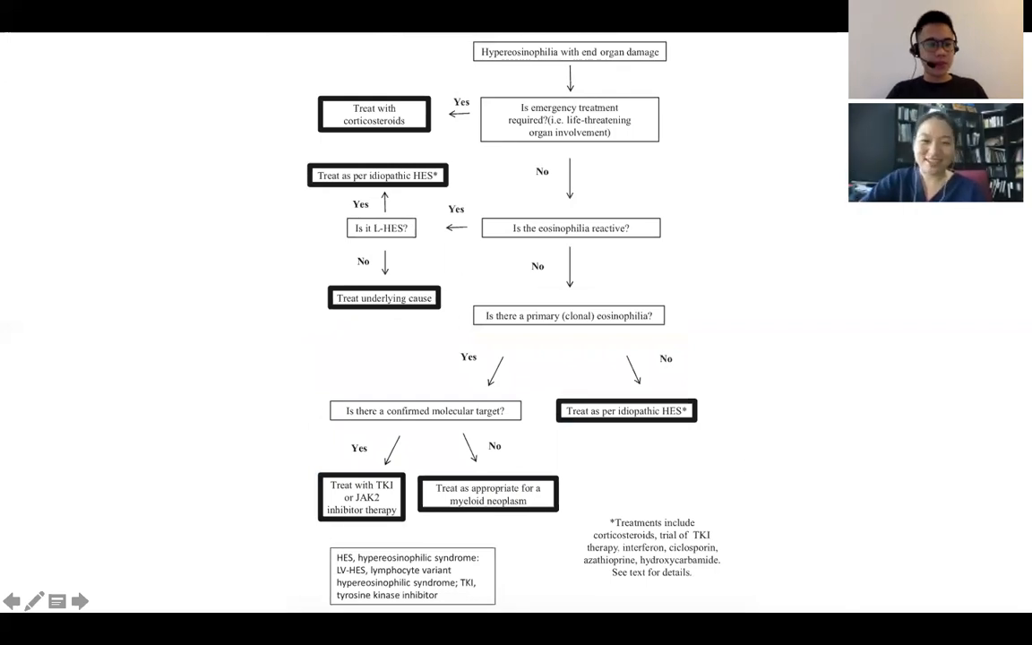
pyautogui.click(80, 600)
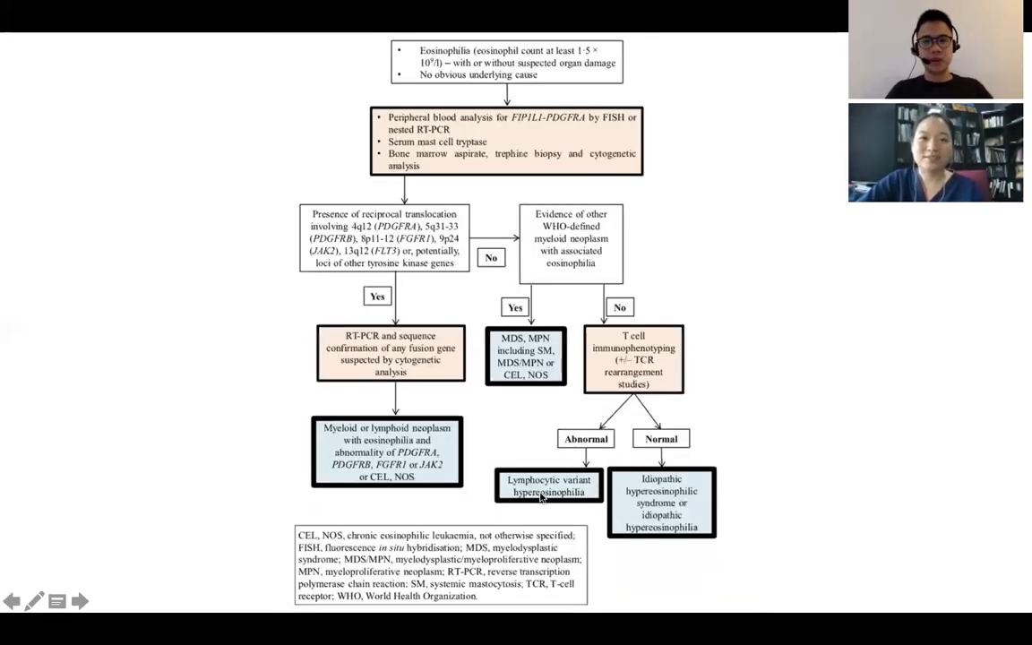
pyautogui.moveTo(747, 412)
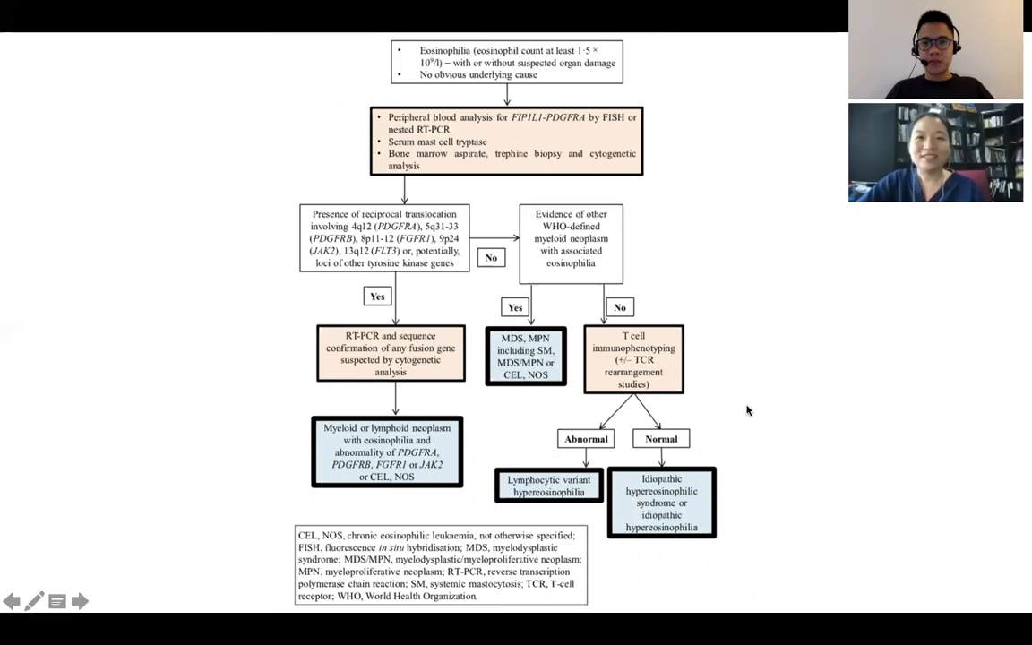